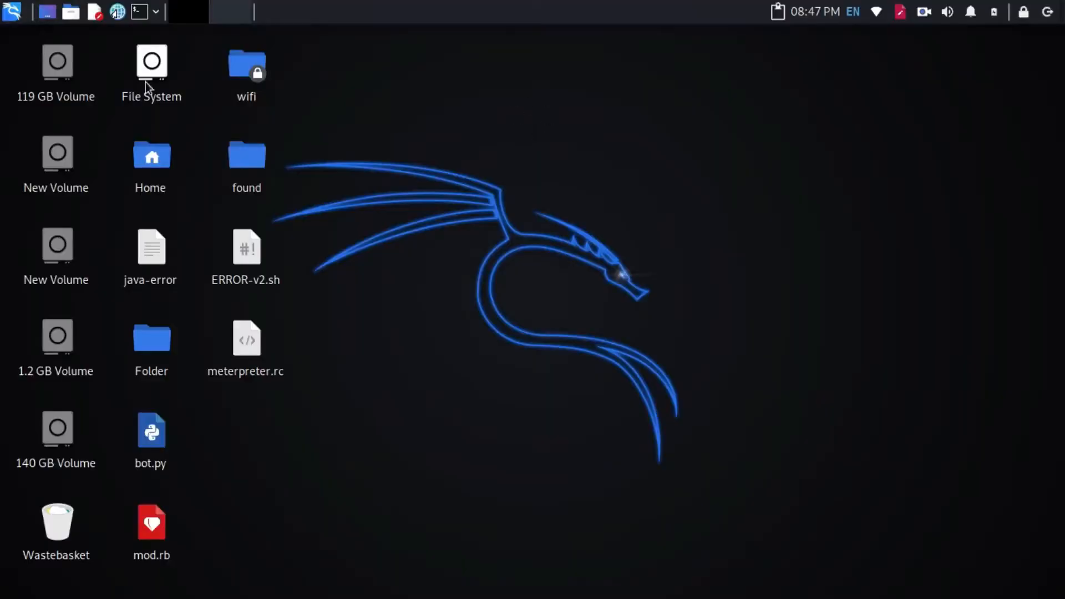
# Launch netdiscover from the Information Gathering menu and authenticate with the sudo password
pyautogui.click(11, 13)
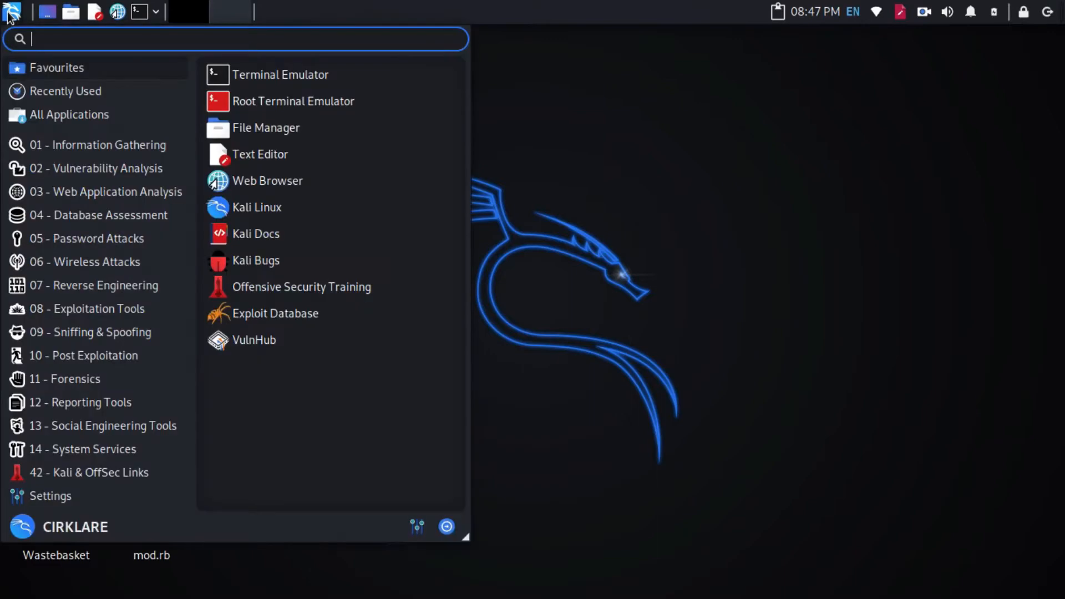
pyautogui.click(98, 145)
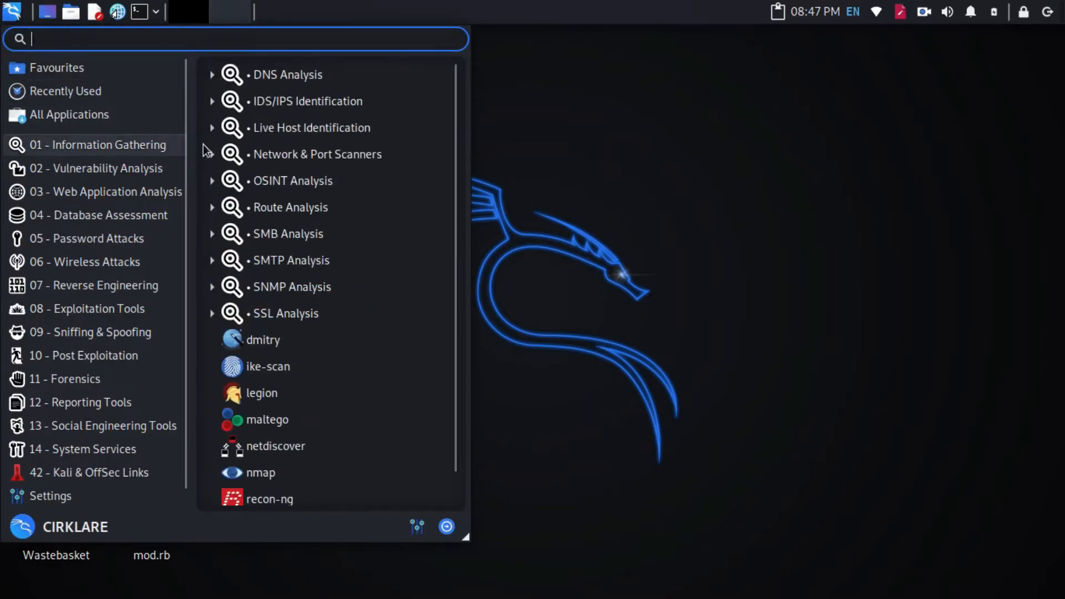
pyautogui.scroll(-3)
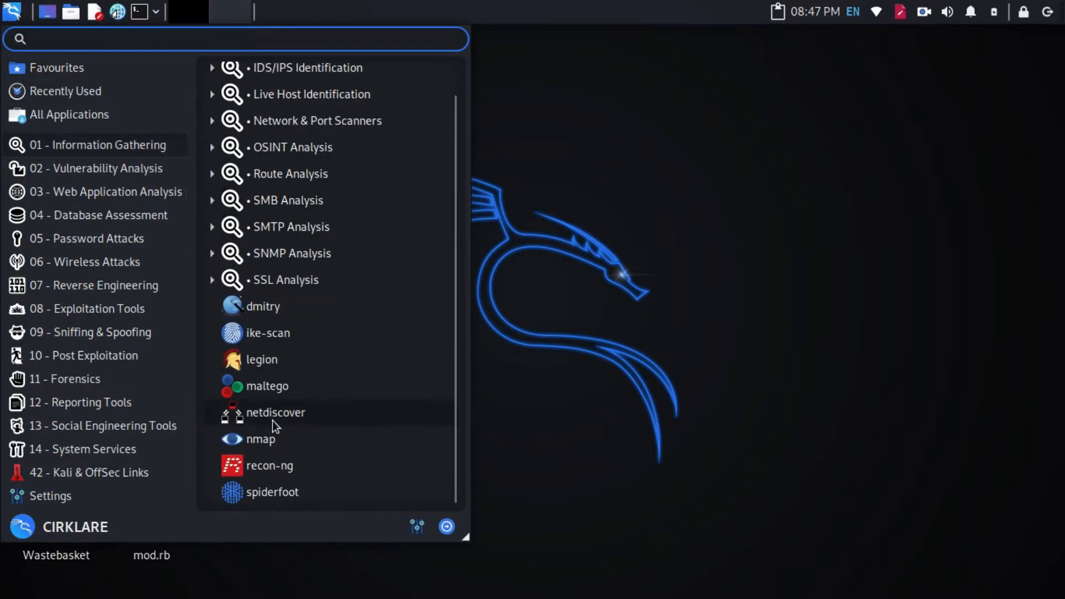
pyautogui.moveTo(307, 426)
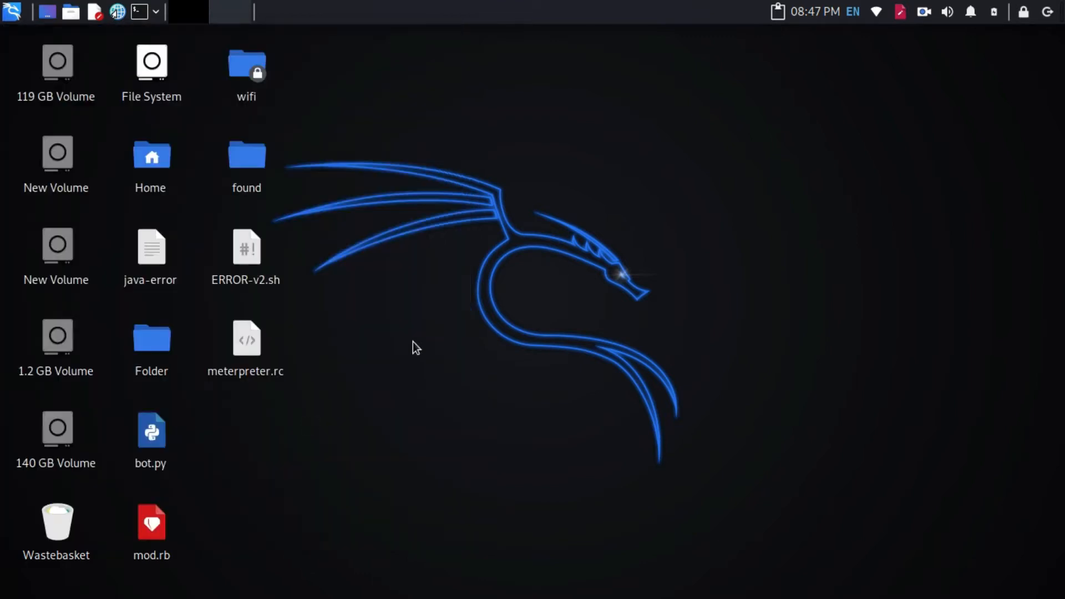
pyautogui.click(140, 12)
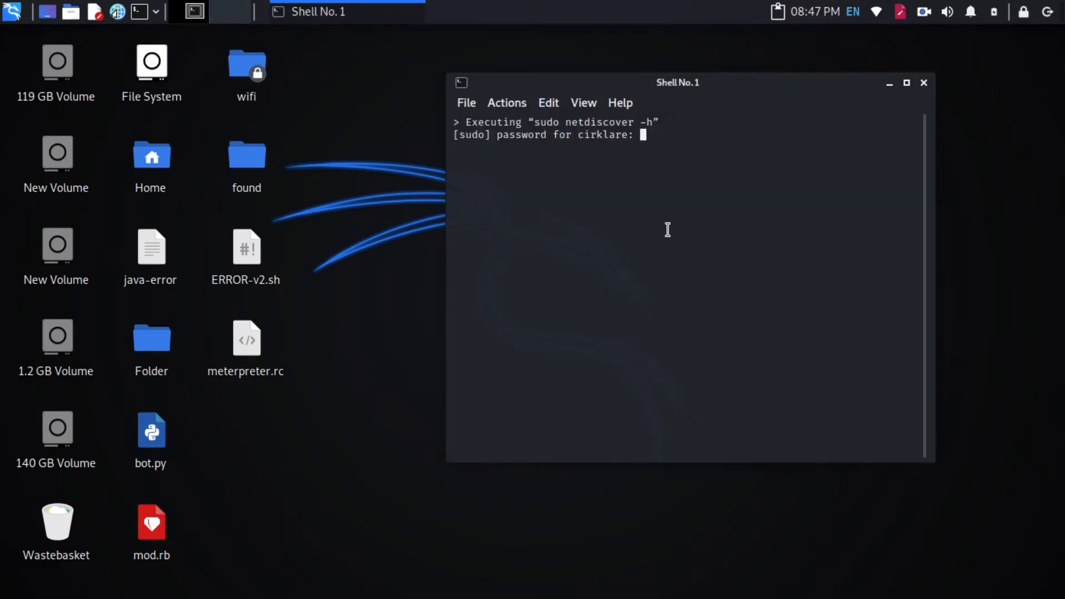
pyautogui.press('Return')
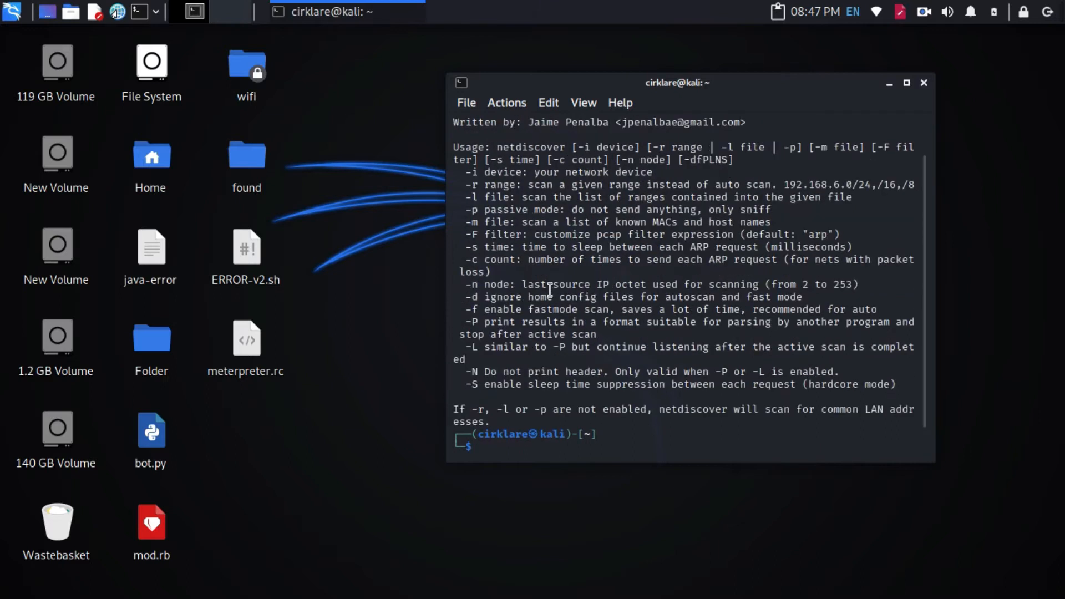
# Review the netdiscover -h help, then start a sudo netdiscover scan of 192.168.0.0/16
pyautogui.scroll(3)
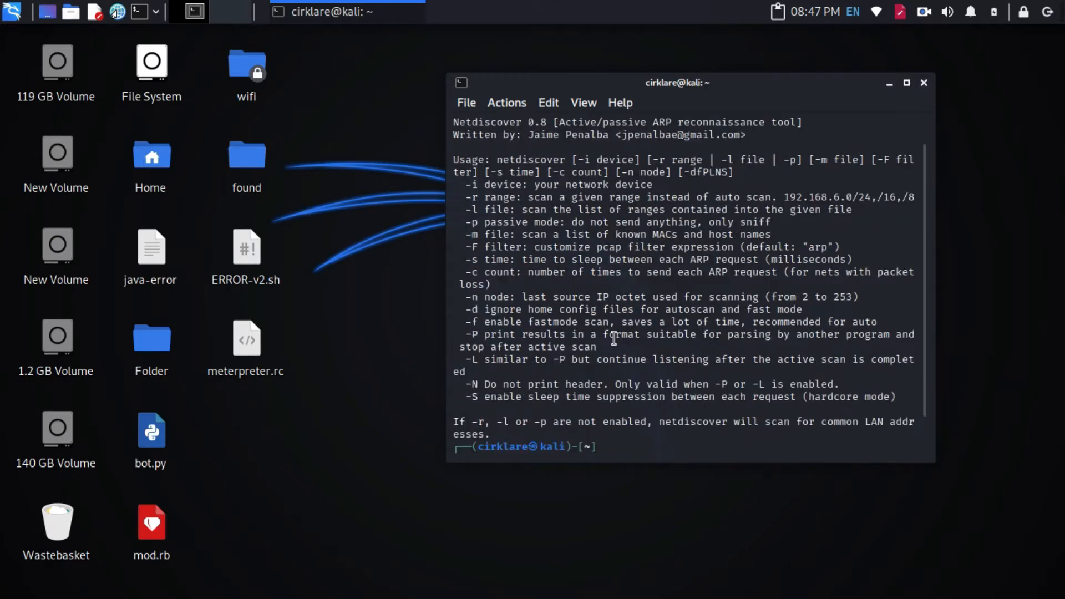
pyautogui.press('Return')
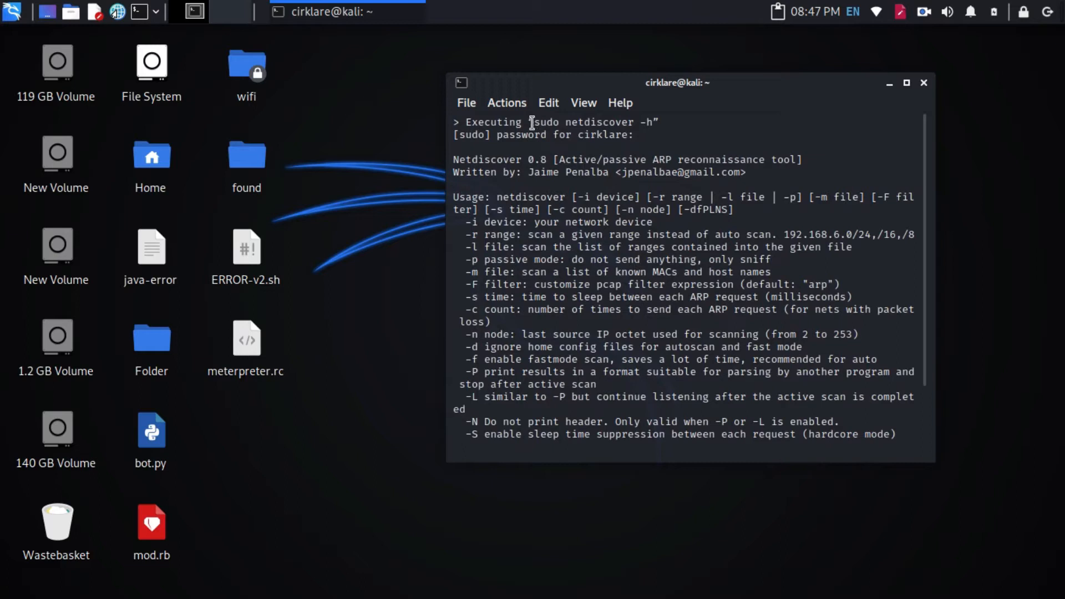
pyautogui.doubleClick(581, 122)
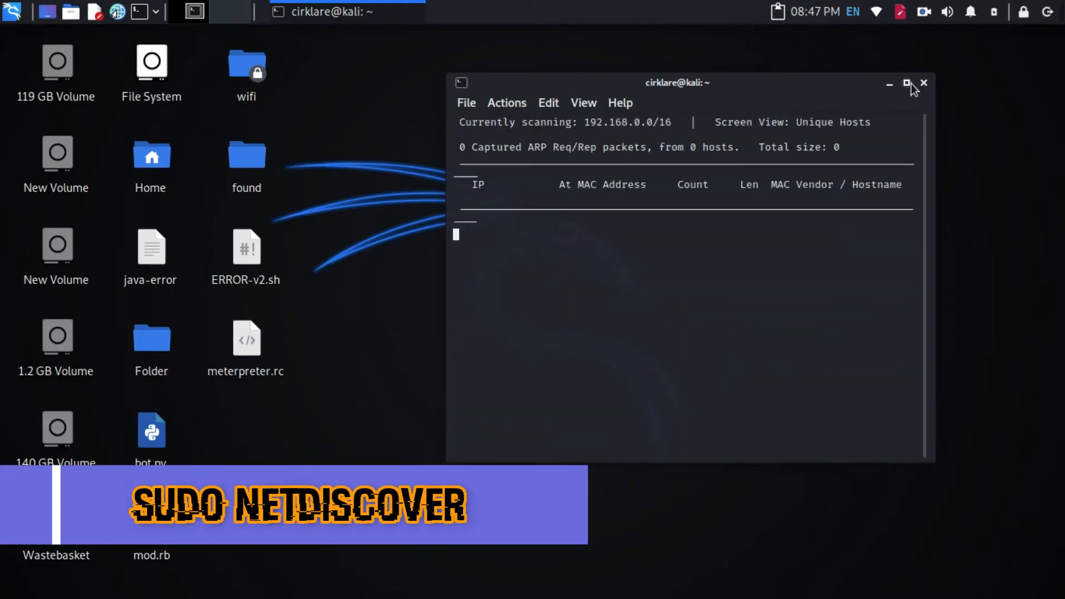
# Maximize the terminal while netdiscover finds four hosts from TP-LINK, Samsung and HUAWEI
pyautogui.click(907, 82)
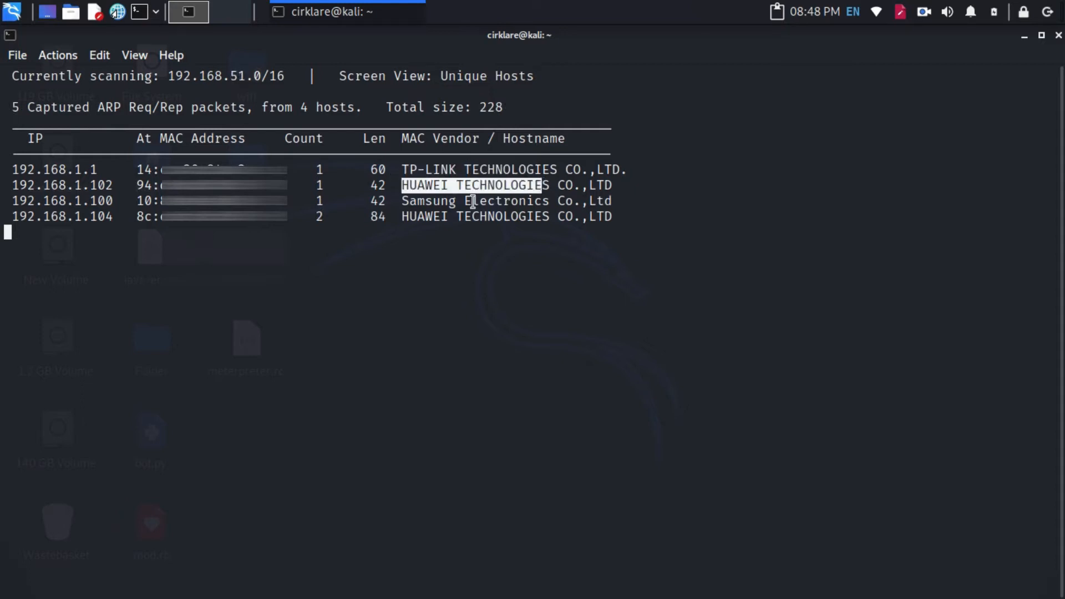
# Search the application menu for 'wire' to launch Wireshark
pyautogui.click(12, 12)
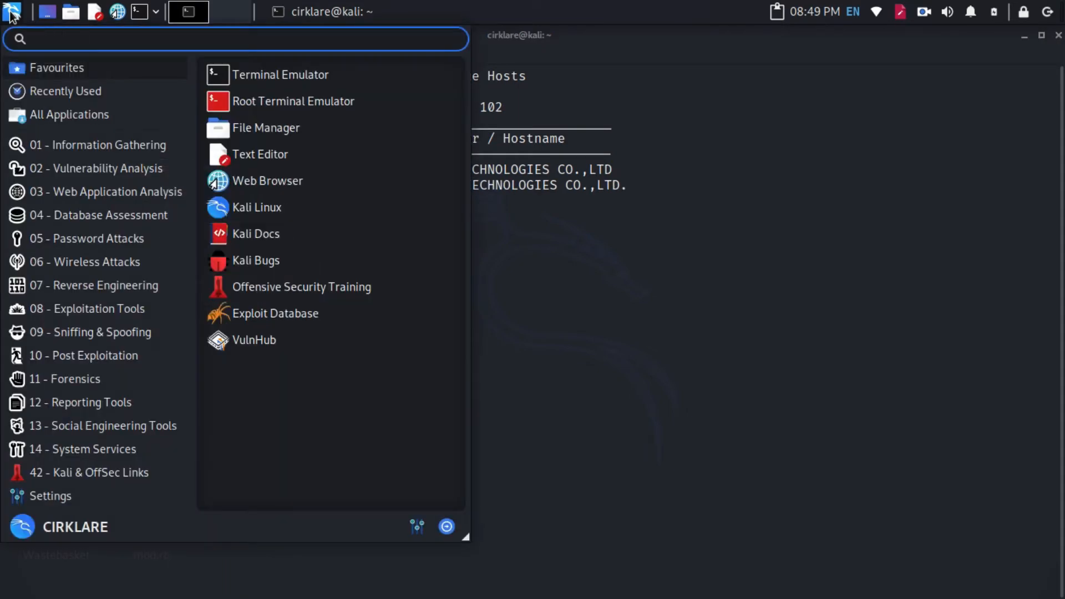
pyautogui.write('wire')
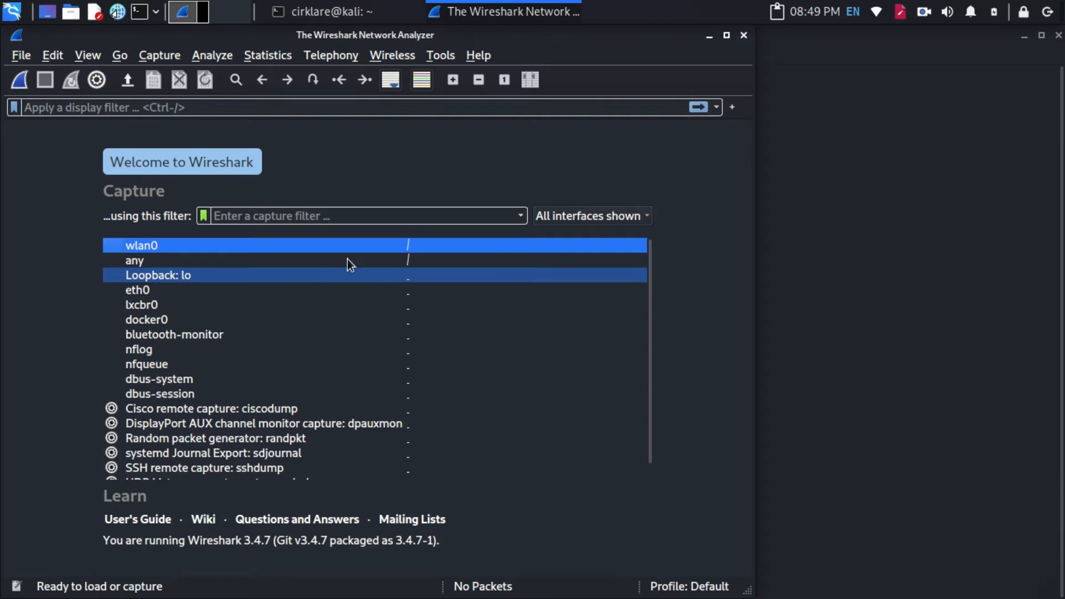
# Start a wlan0 capture in a maximized Wireshark, then return to the netdiscover terminal
pyautogui.click(169, 245)
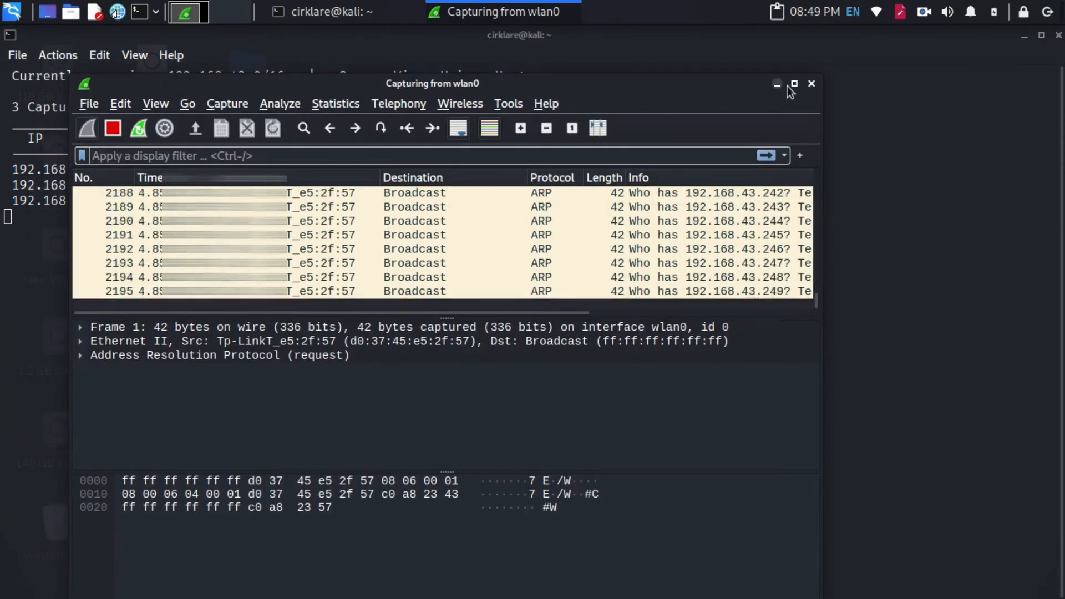
pyautogui.click(793, 84)
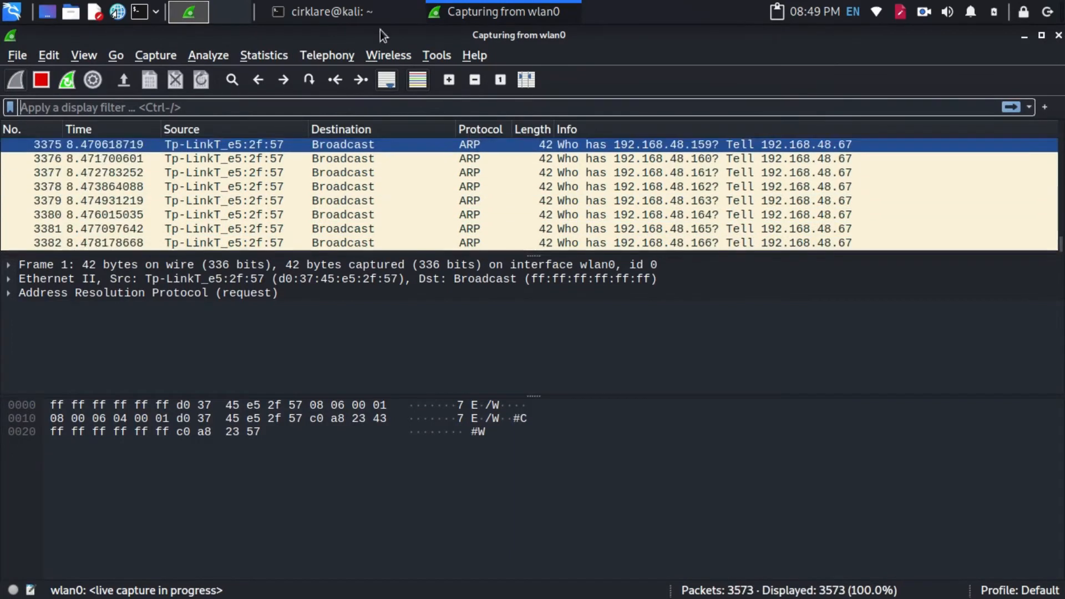
pyautogui.click(326, 11)
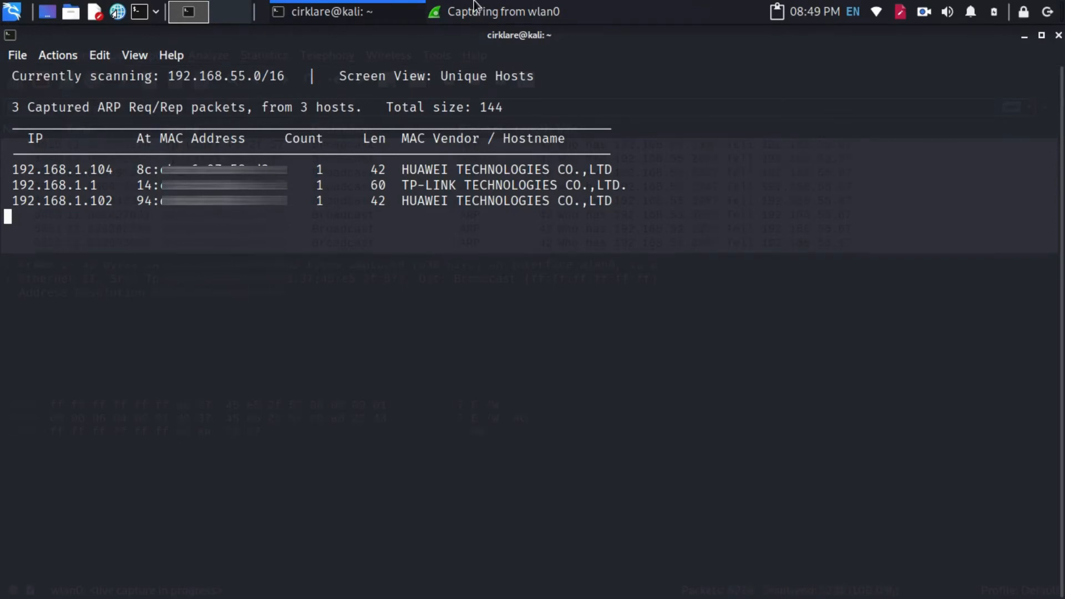
# Check Wireshark's ARP broadcast capture, then switch back to netdiscover's three-host list
pyautogui.click(501, 12)
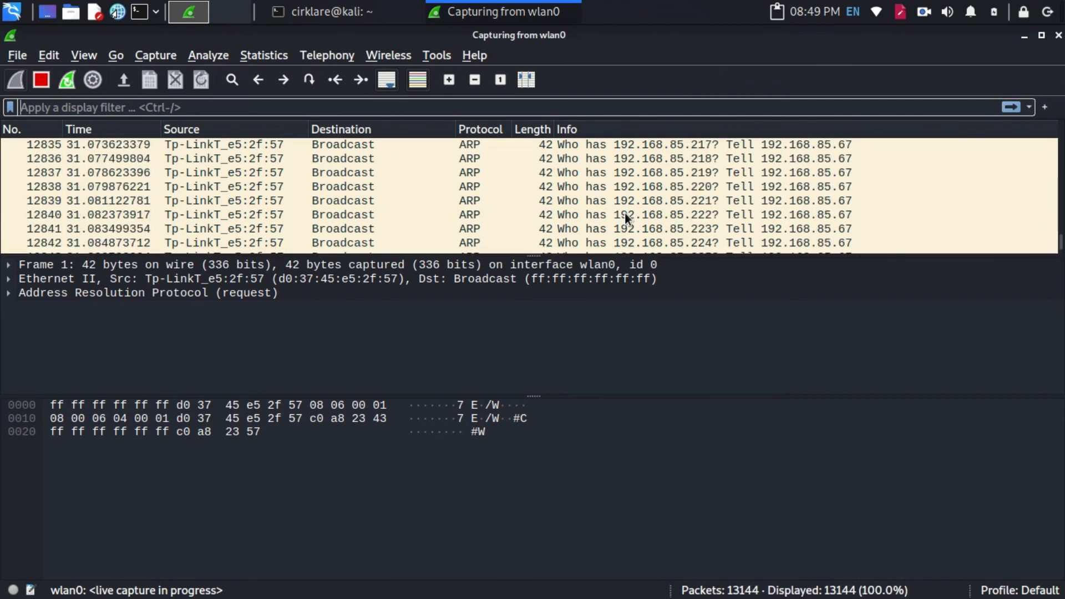
pyautogui.click(188, 12)
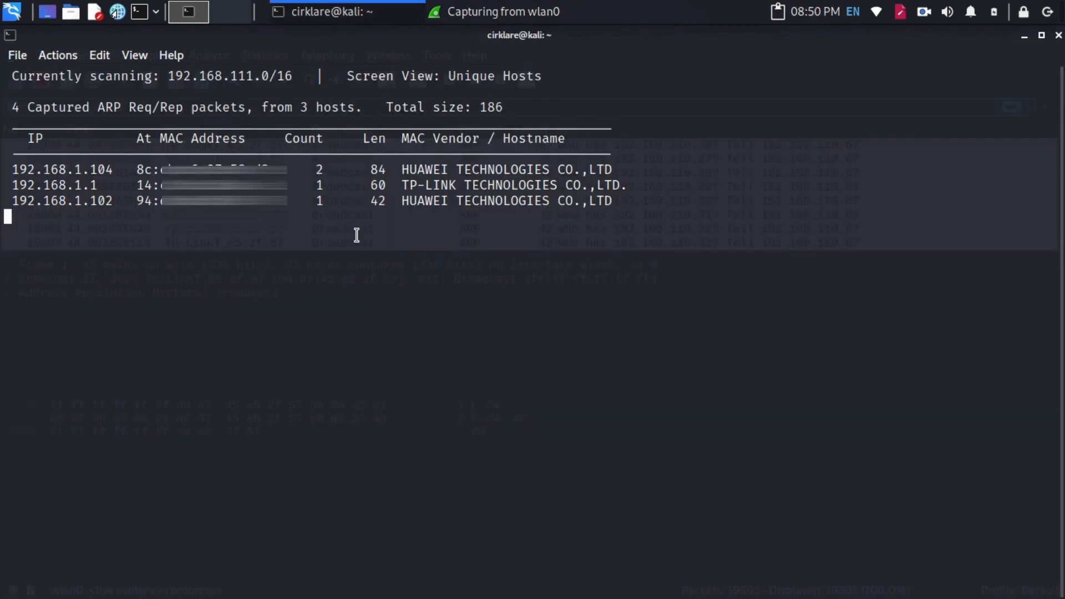